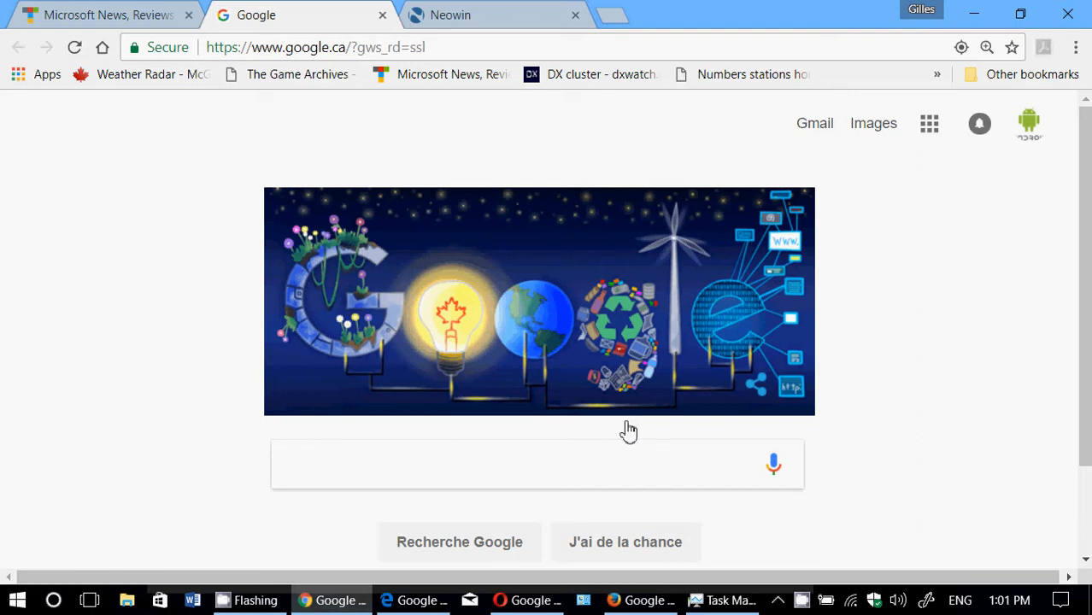
mouse_move(113, 80)
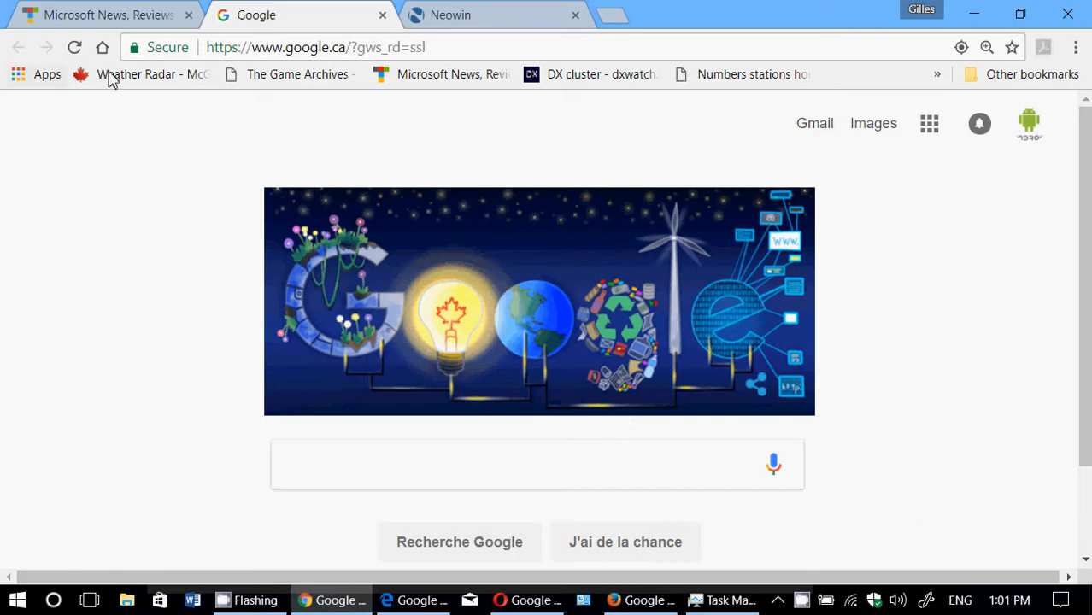
mouse_move(451, 437)
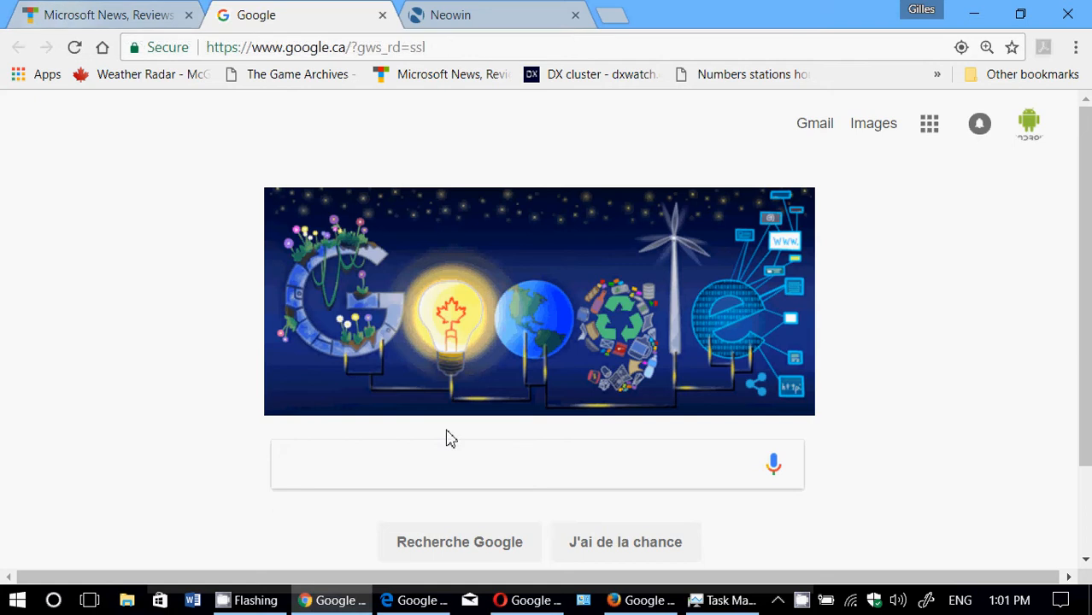
mouse_move(94, 25)
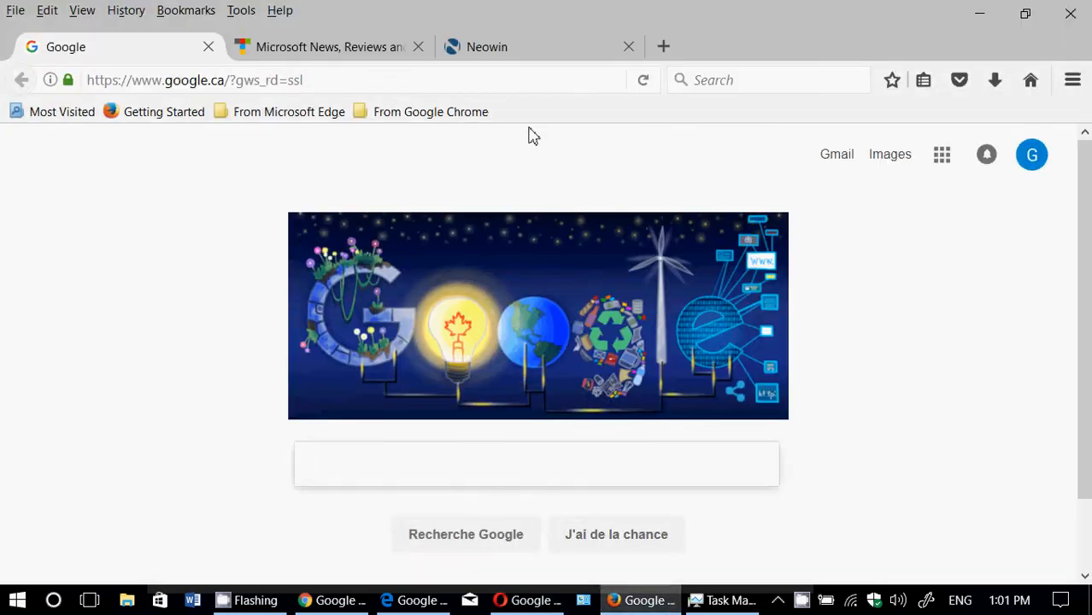
- Switch between Edge and Chrome, then scroll Task Manager's background processes to the Firefox and Chrome entries
click(527, 600)
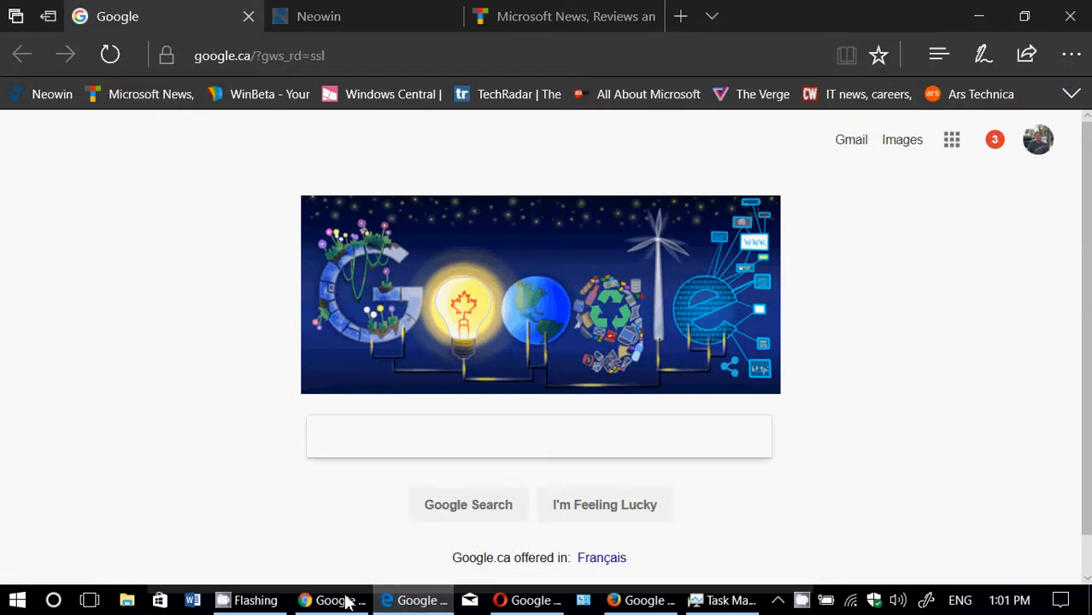
click(332, 600)
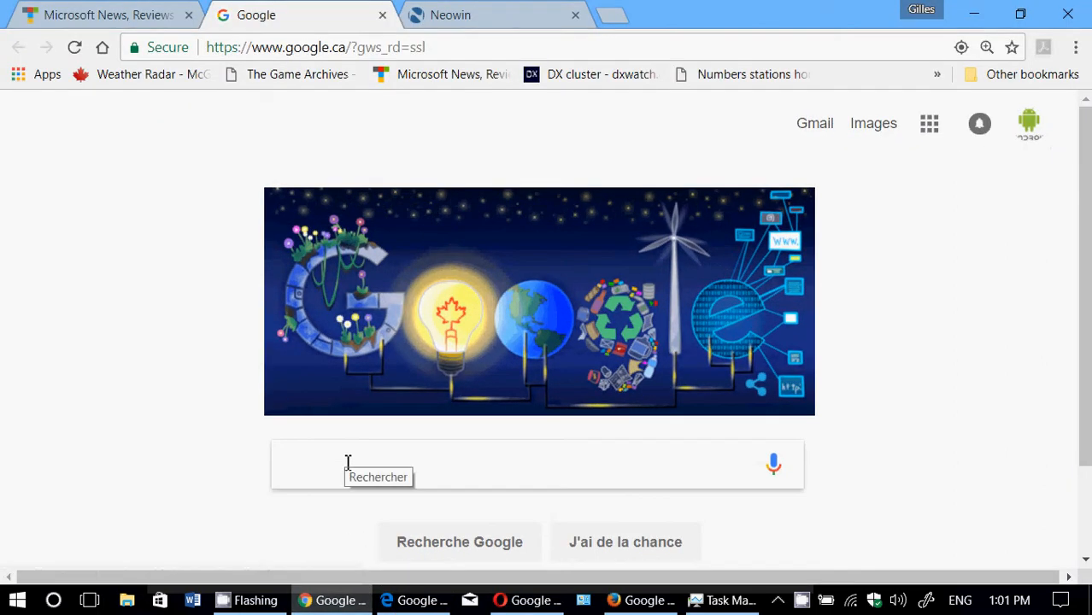
click(727, 600)
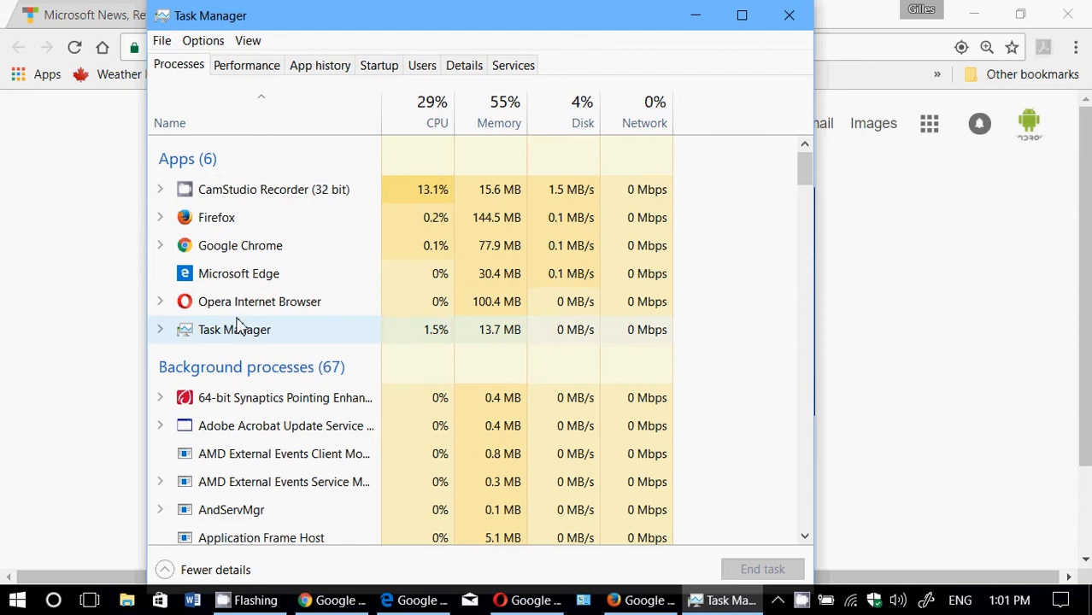
scroll(down, 3)
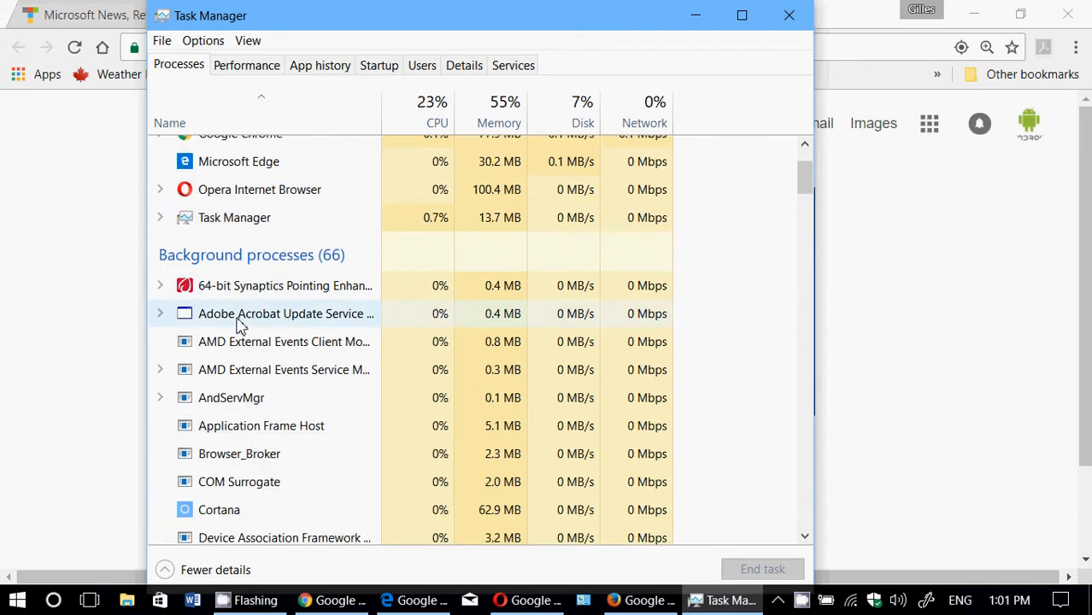
scroll(down, 3)
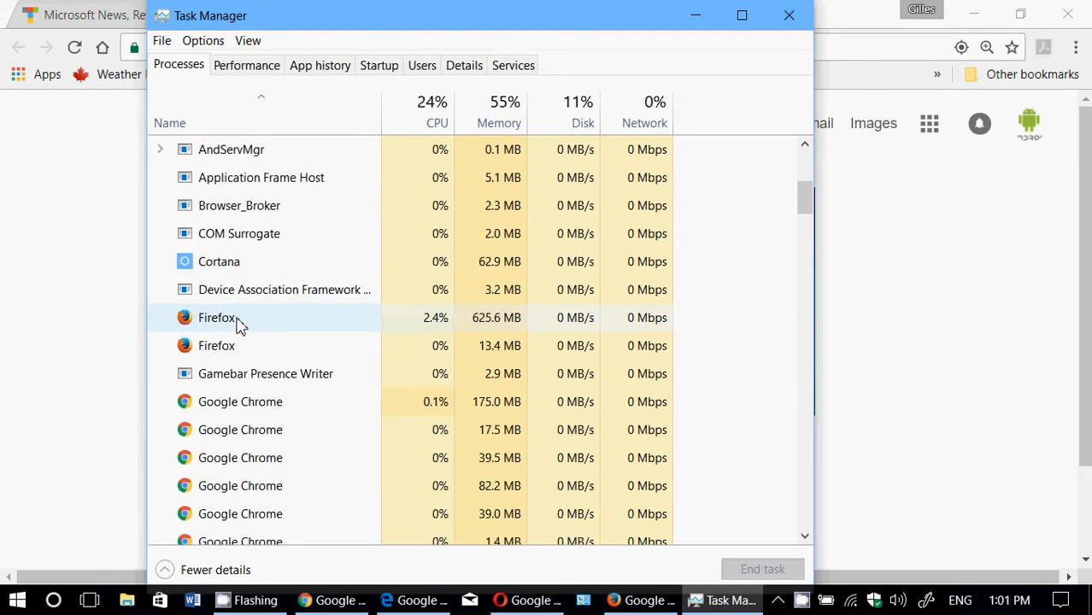
mouse_move(522, 331)
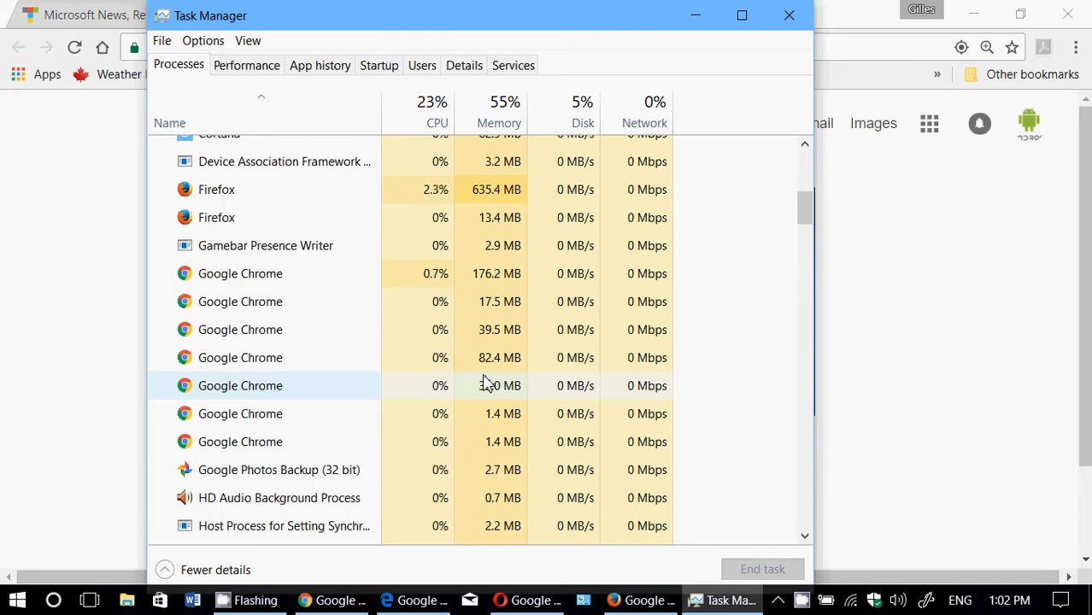
- Scroll down to the five Microsoft Edge processes, the largest using about 262 MB
scroll(down, 3)
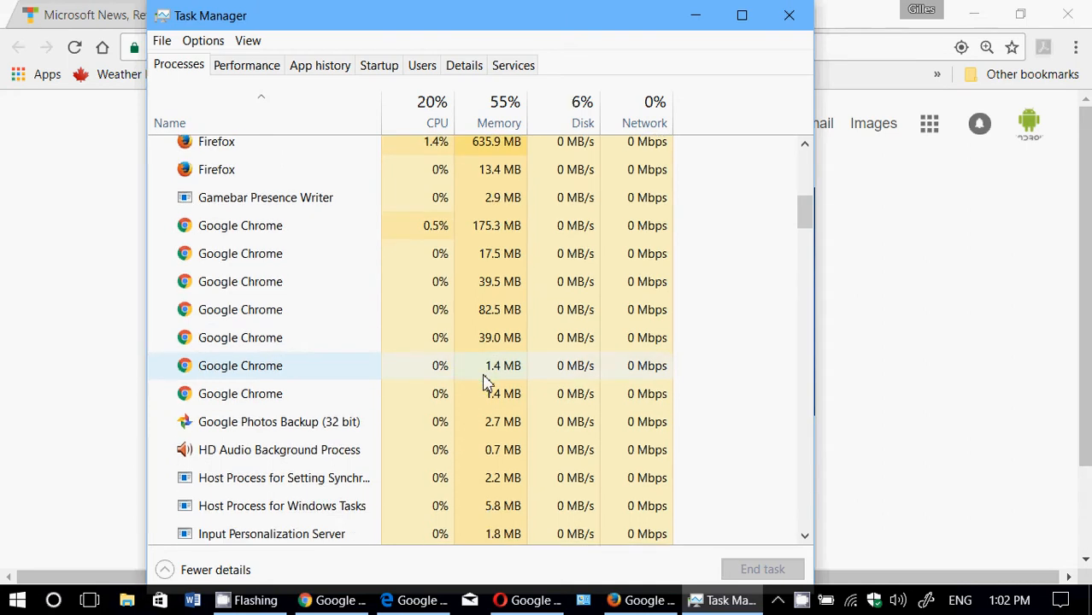
scroll(down, 3)
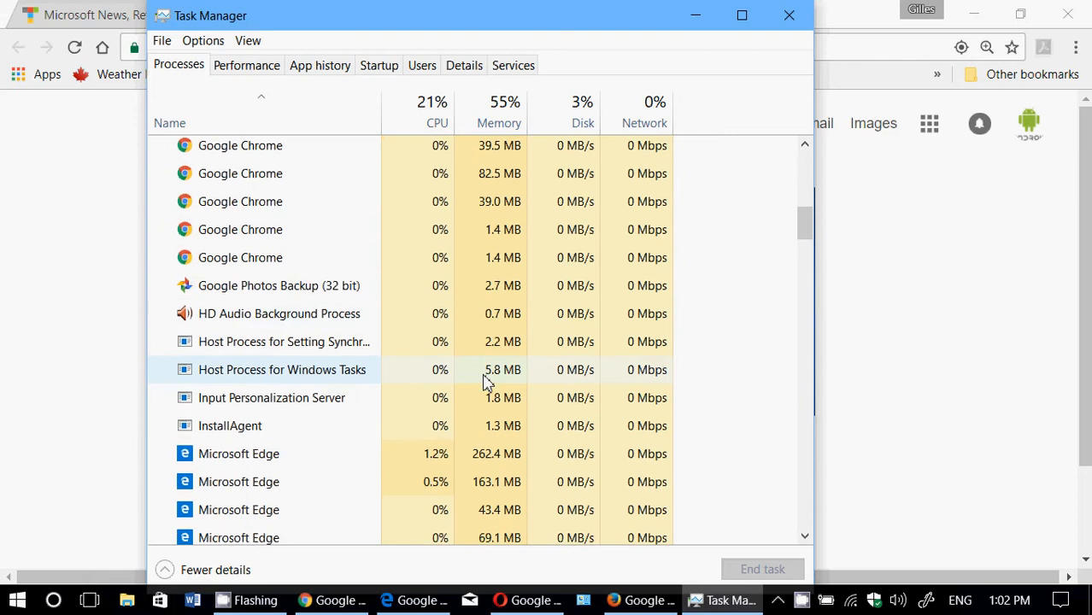
scroll(down, 3)
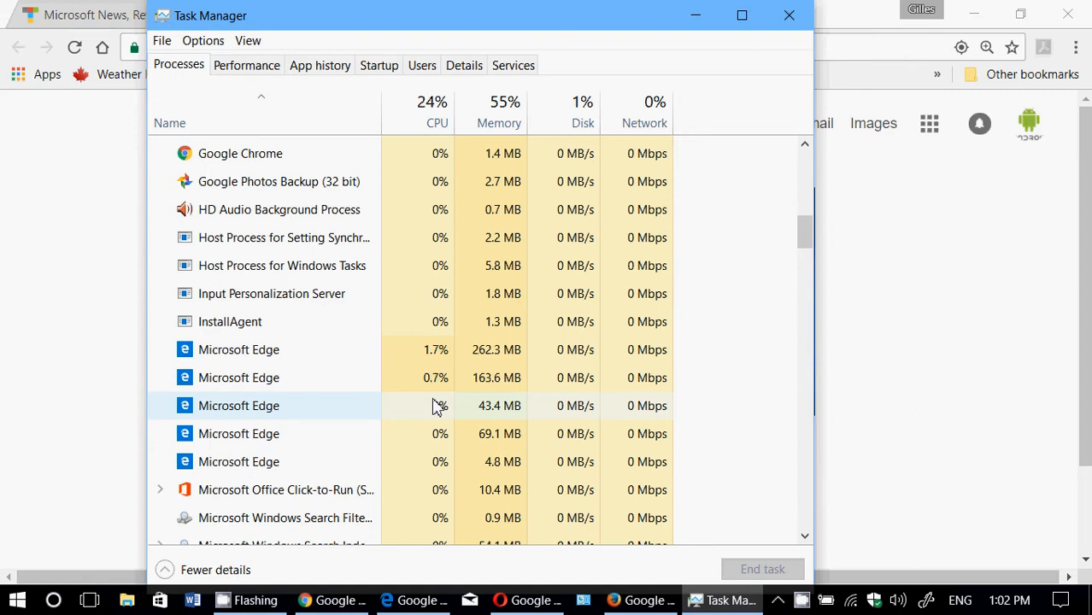
scroll(down, 3)
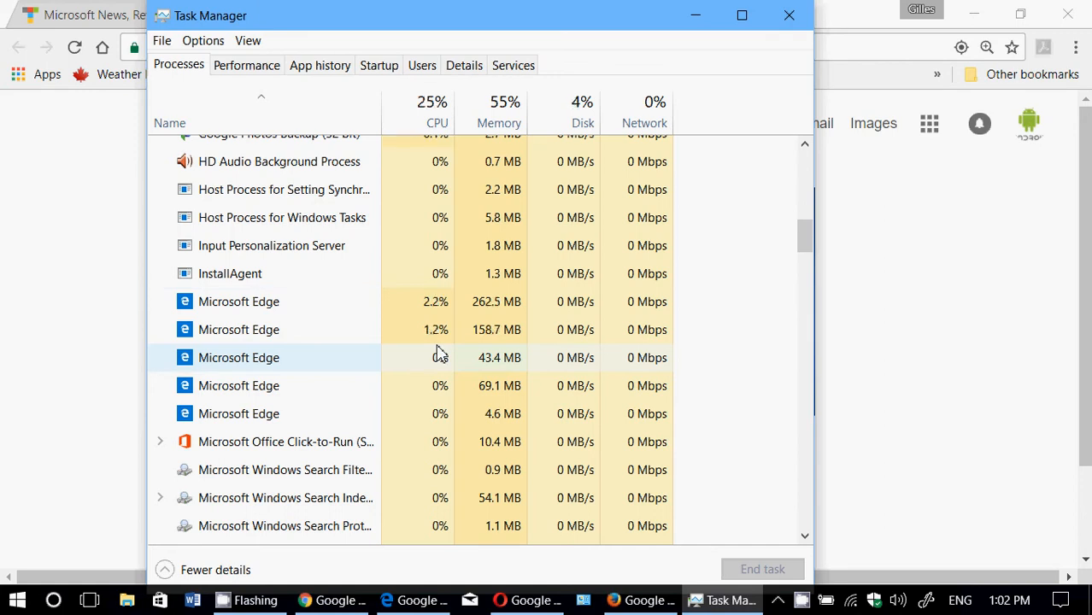
- Scroll to the Opera Internet Browser processes, each using under 75 MB of memory
scroll(down, 3)
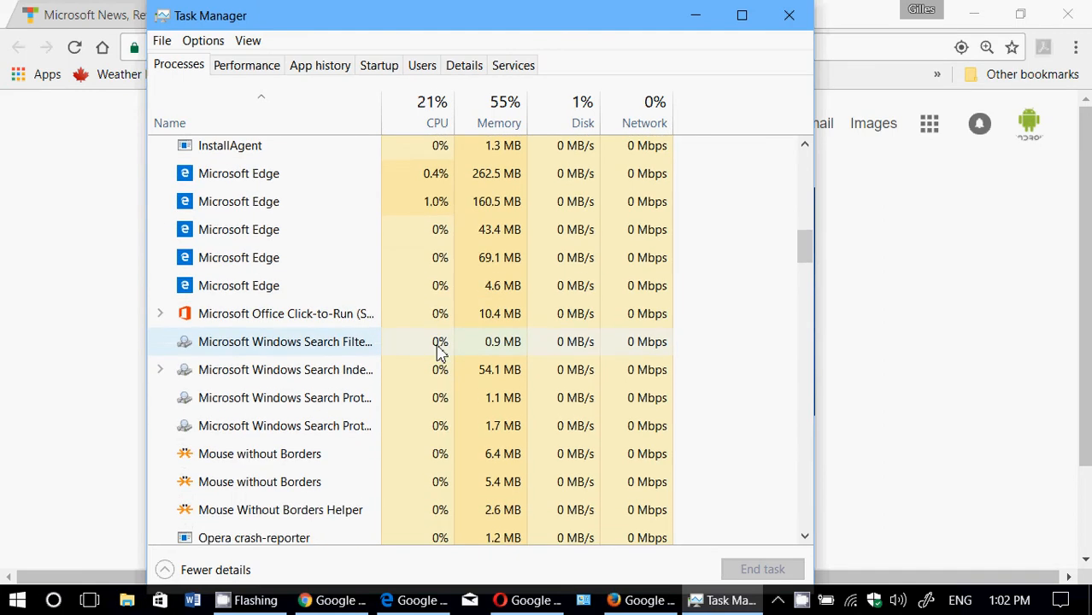
scroll(down, 3)
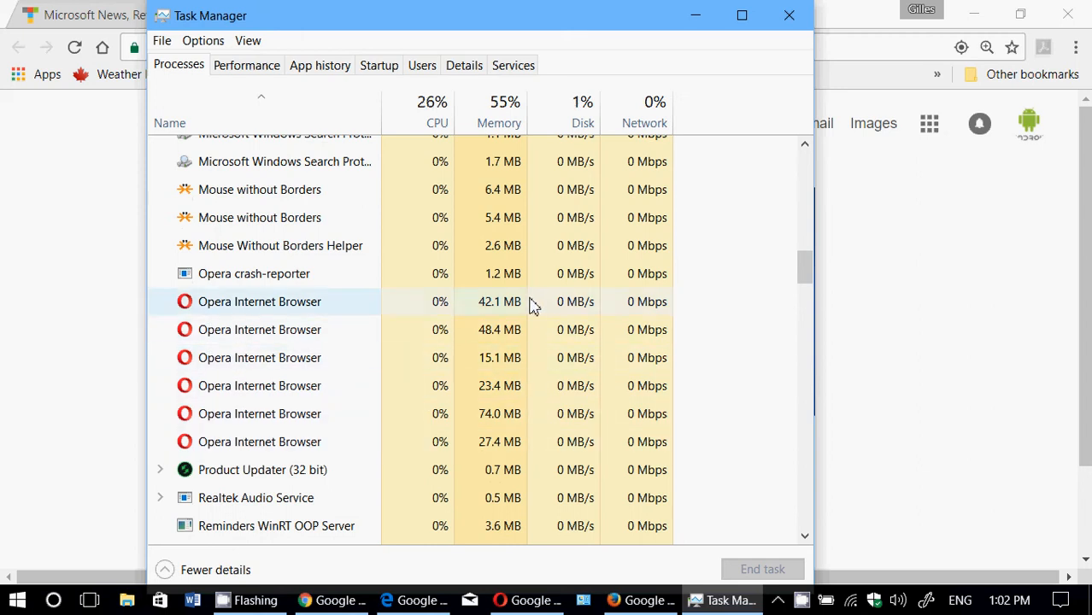
mouse_move(323, 413)
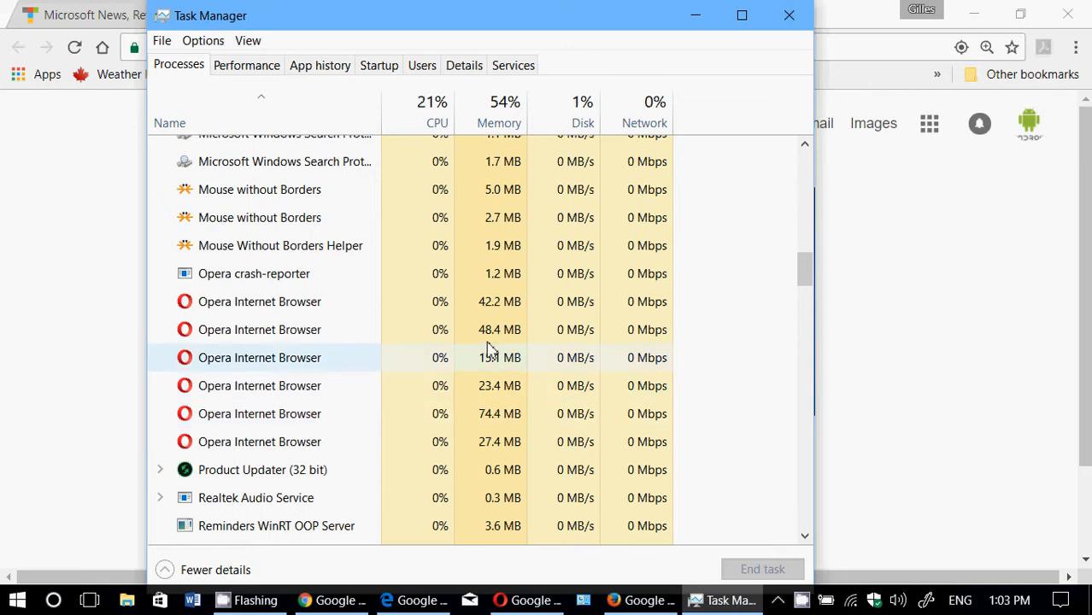
scroll(up, 3)
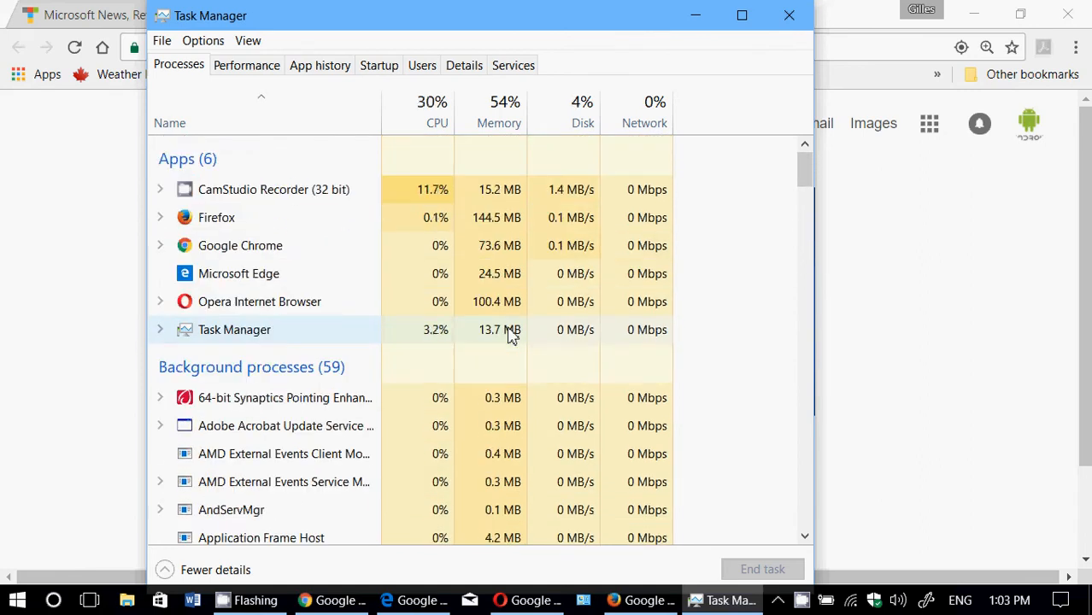
- Scroll through the Microsoft Edge and Google Chrome processes and read their Memory values
scroll(down, 3)
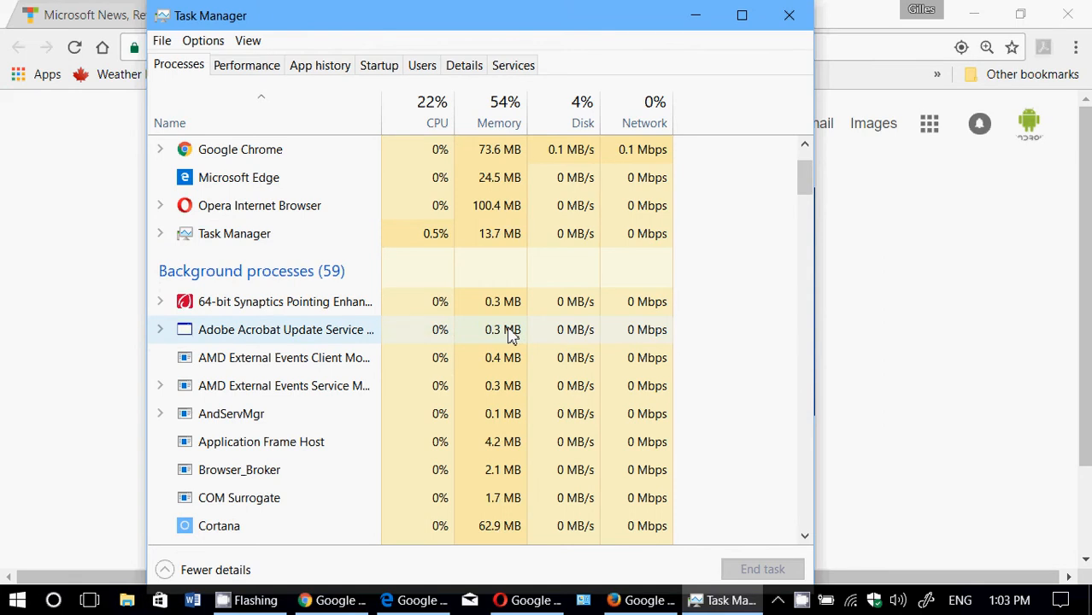
scroll(down, 3)
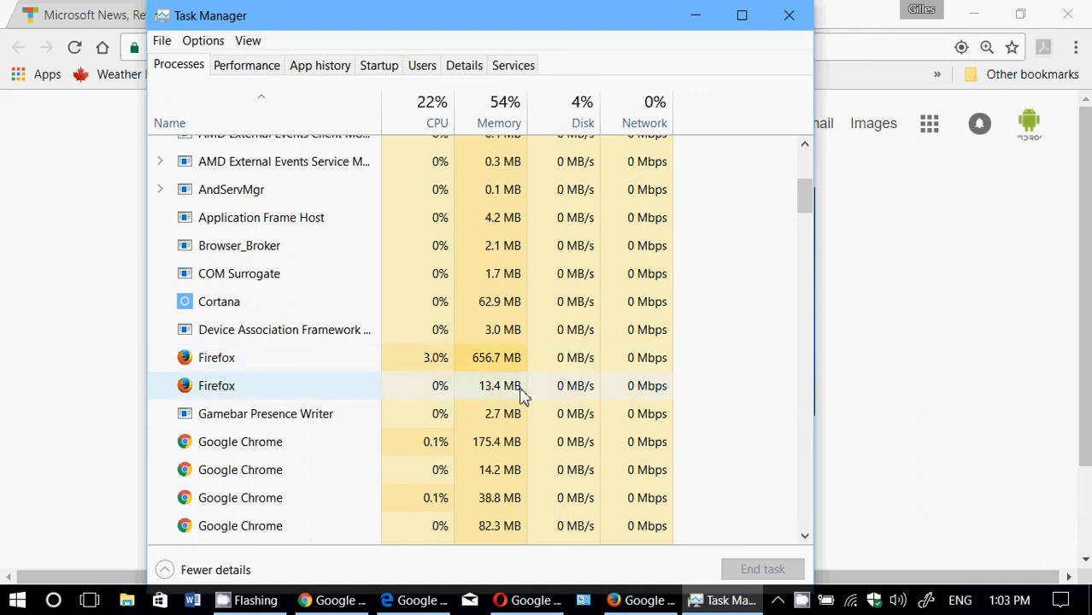
scroll(down, 3)
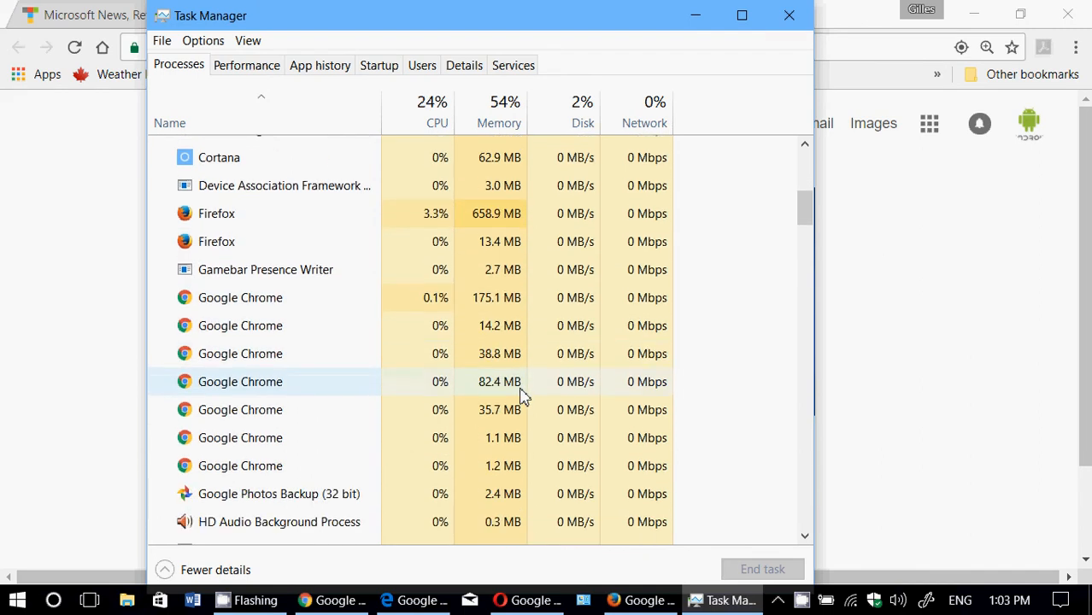
scroll(down, 3)
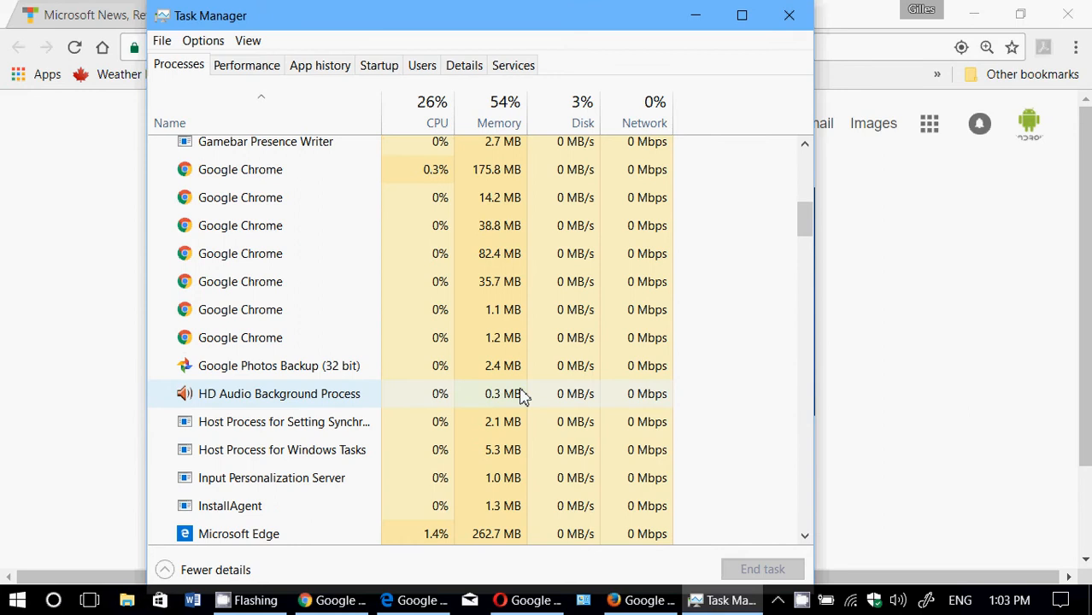
scroll(up, 3)
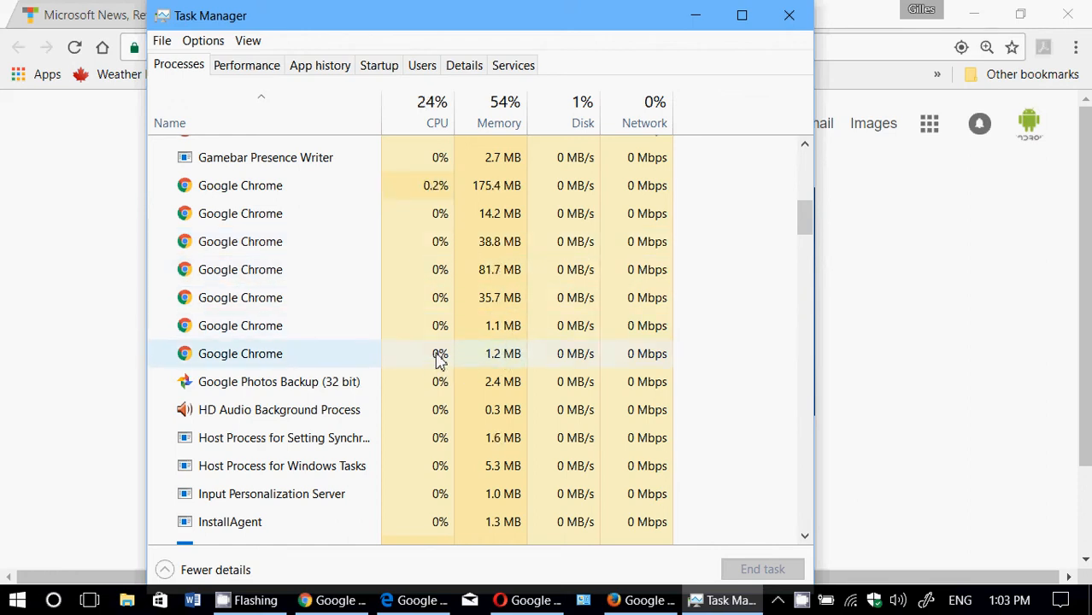
scroll(down, 3)
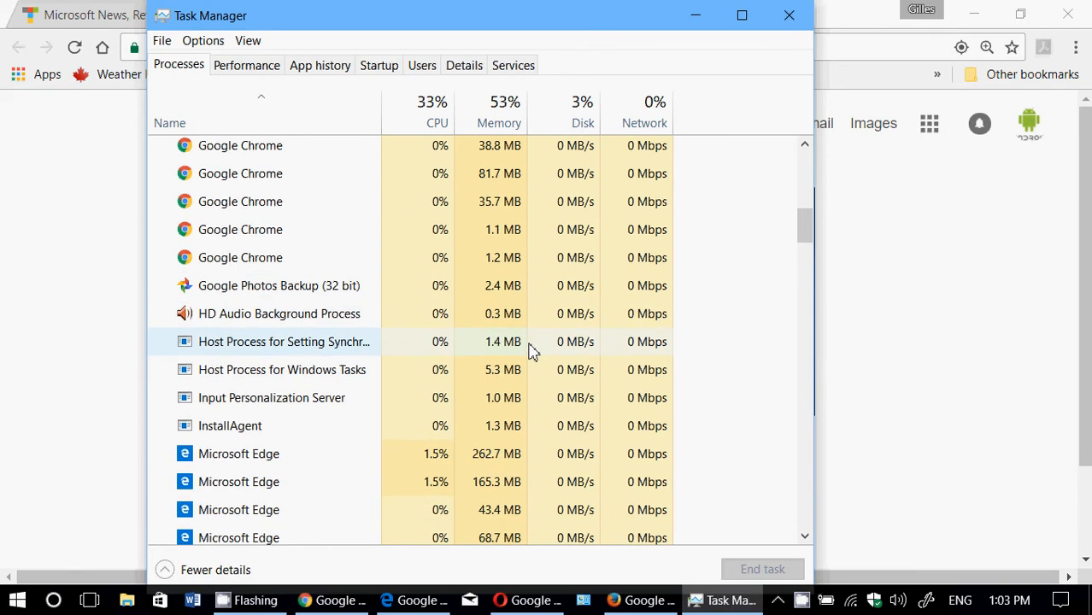
scroll(down, 3)
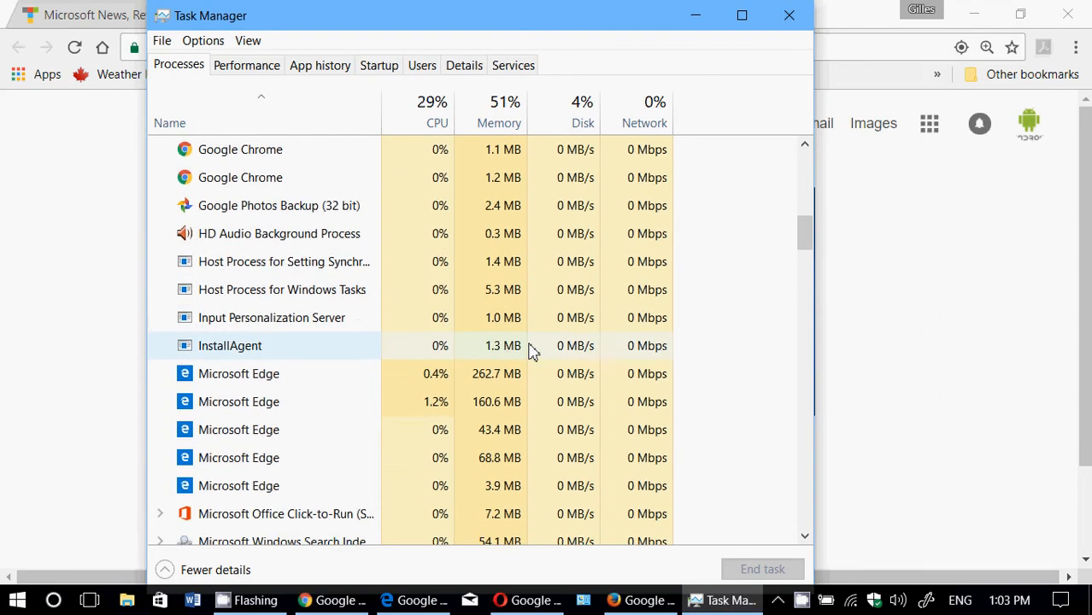
mouse_move(479, 402)
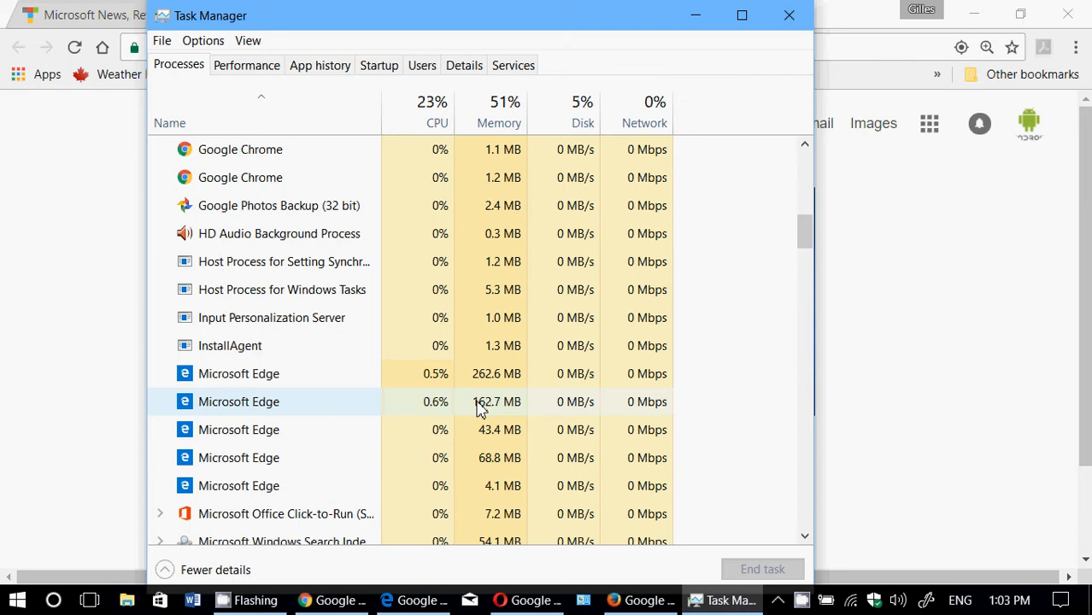
- Scroll back down to the Opera processes, the largest using about 75 MB
scroll(down, 3)
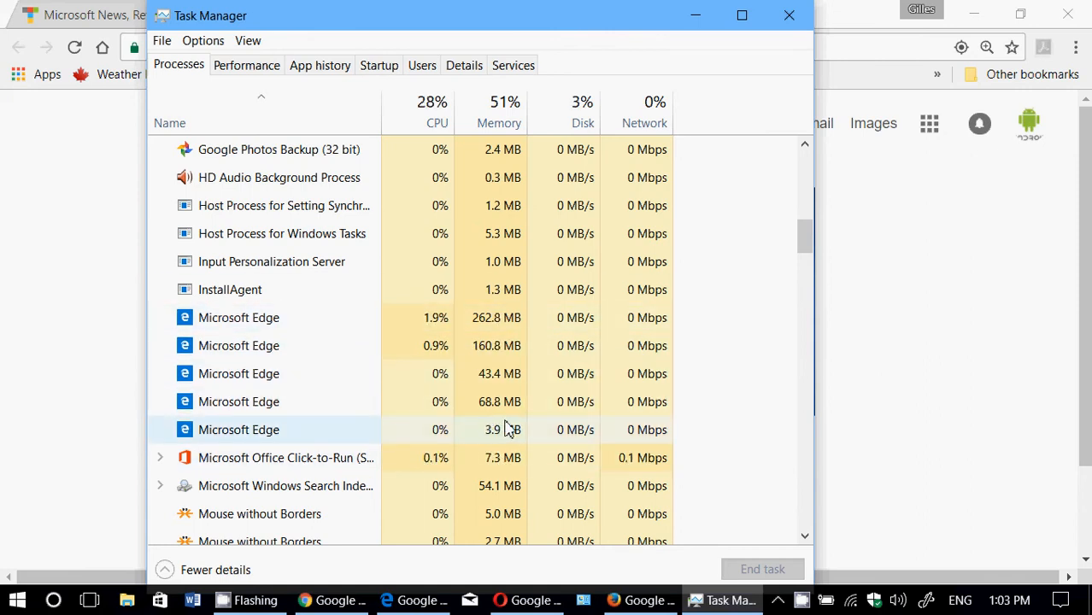
scroll(up, 3)
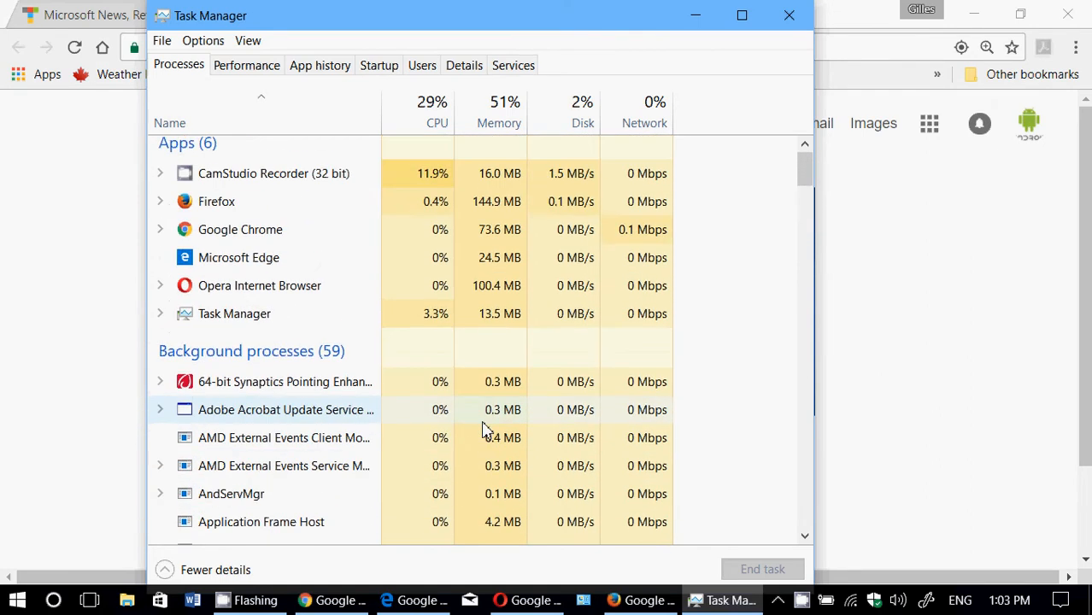
scroll(down, 3)
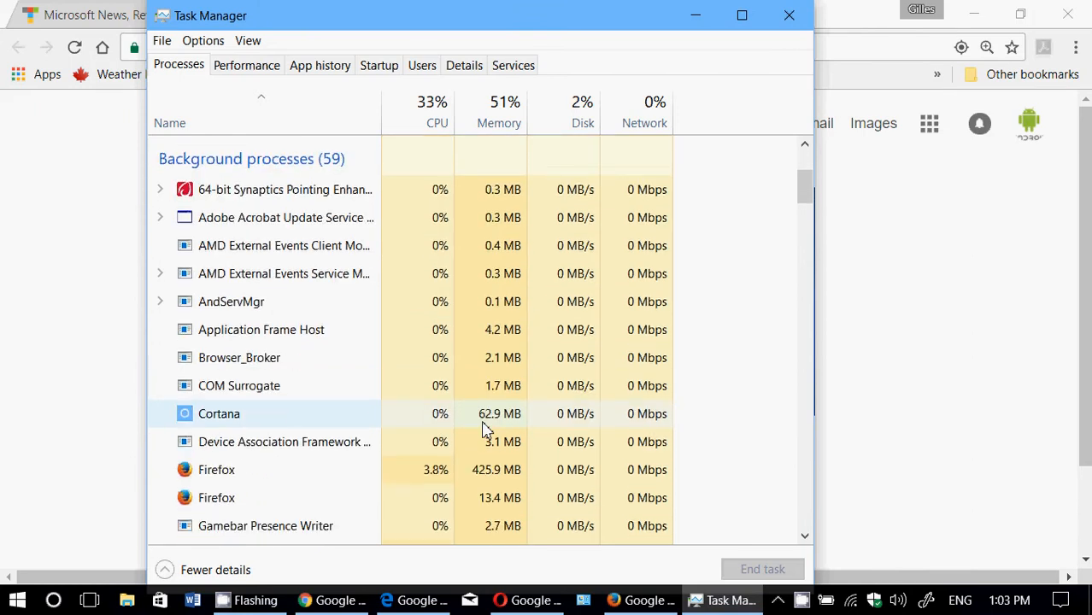
scroll(down, 3)
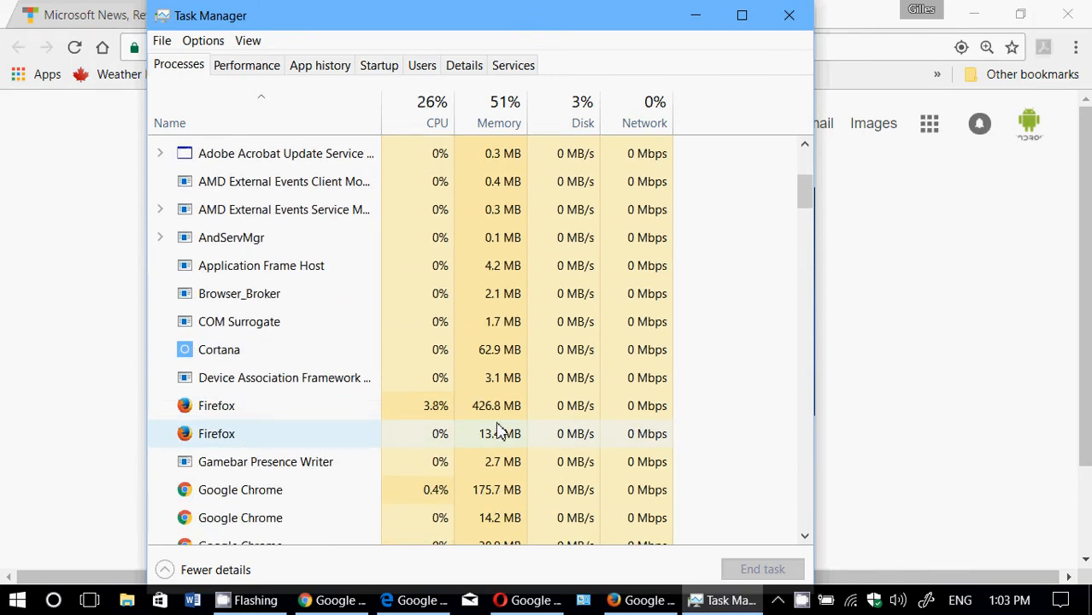
scroll(down, 3)
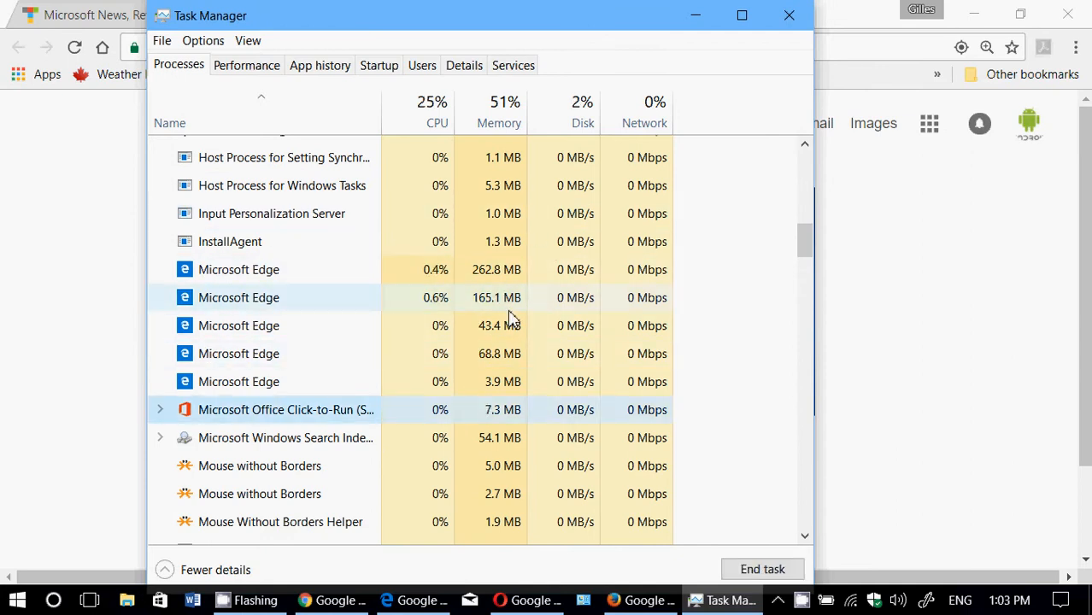
scroll(up, 3)
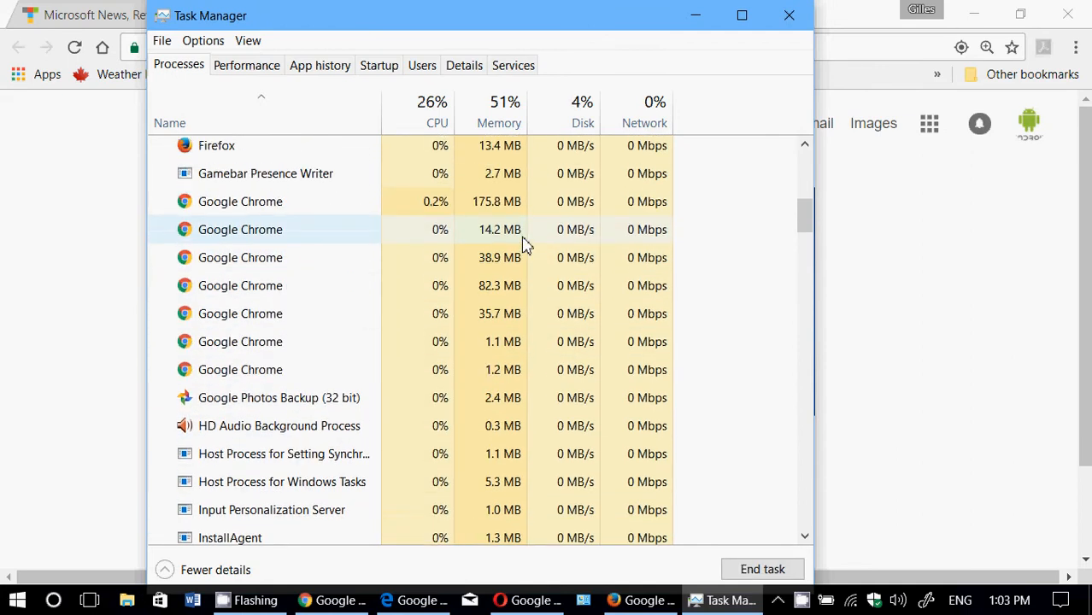
scroll(down, 3)
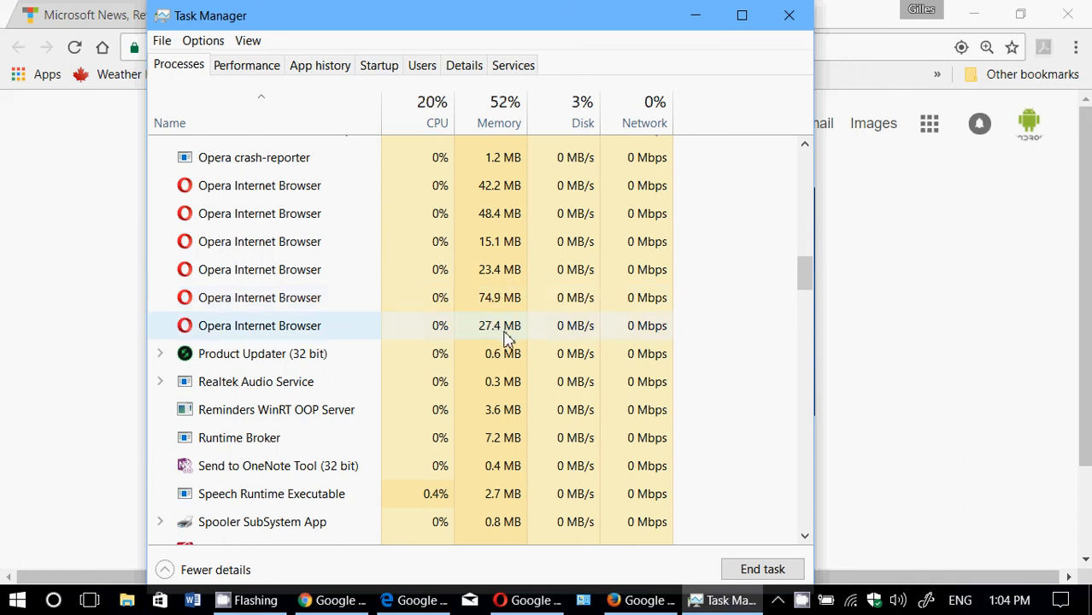
- Scroll back up past Edge, Chrome and Firefox to the start of the background processes, Firefox near 411 MB
scroll(up, 3)
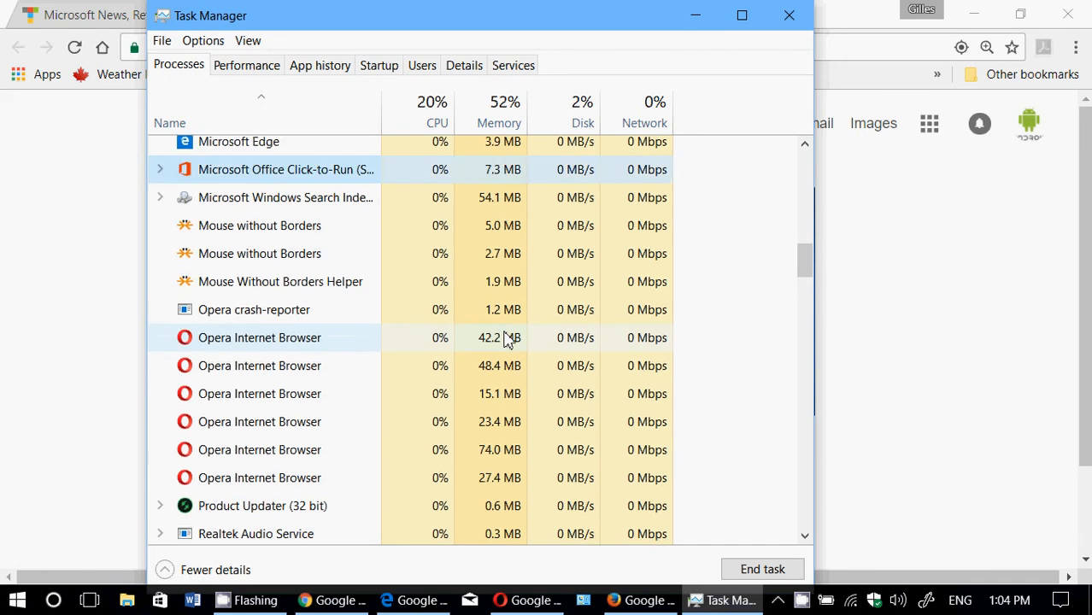
scroll(up, 3)
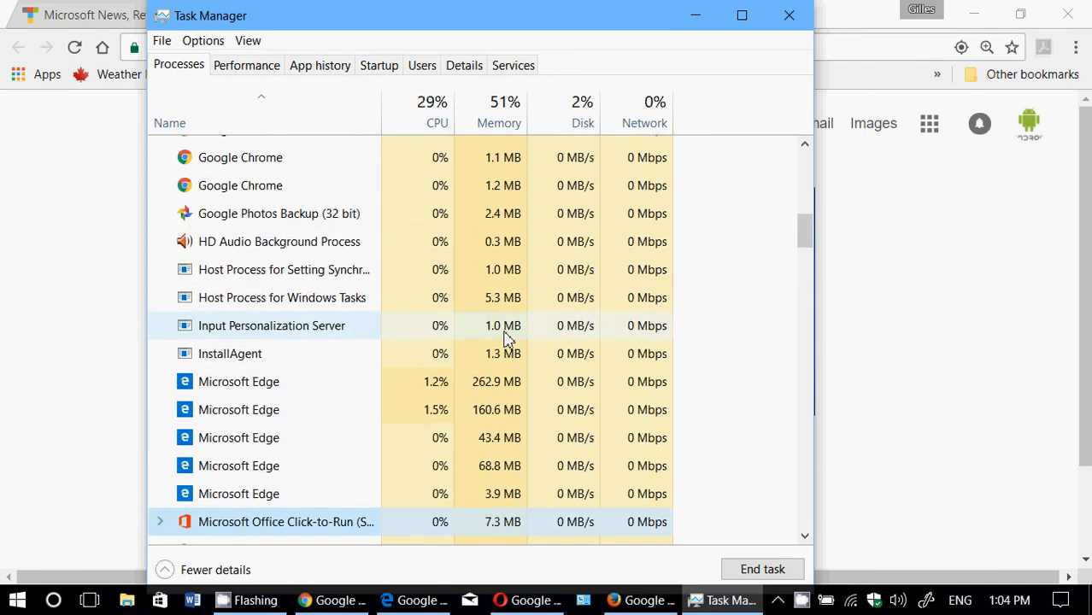
scroll(up, 3)
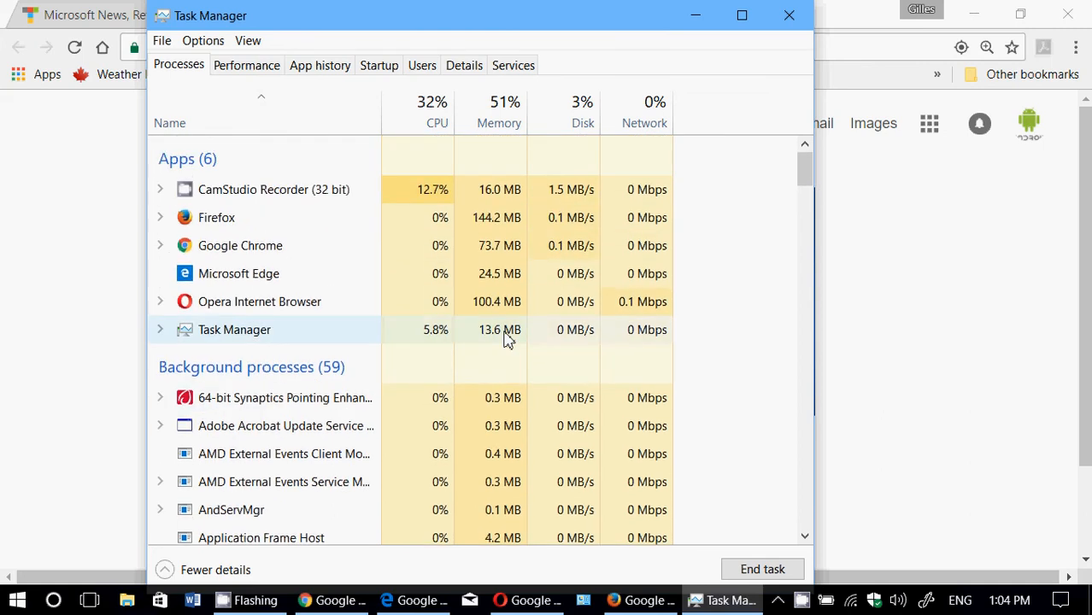
scroll(down, 3)
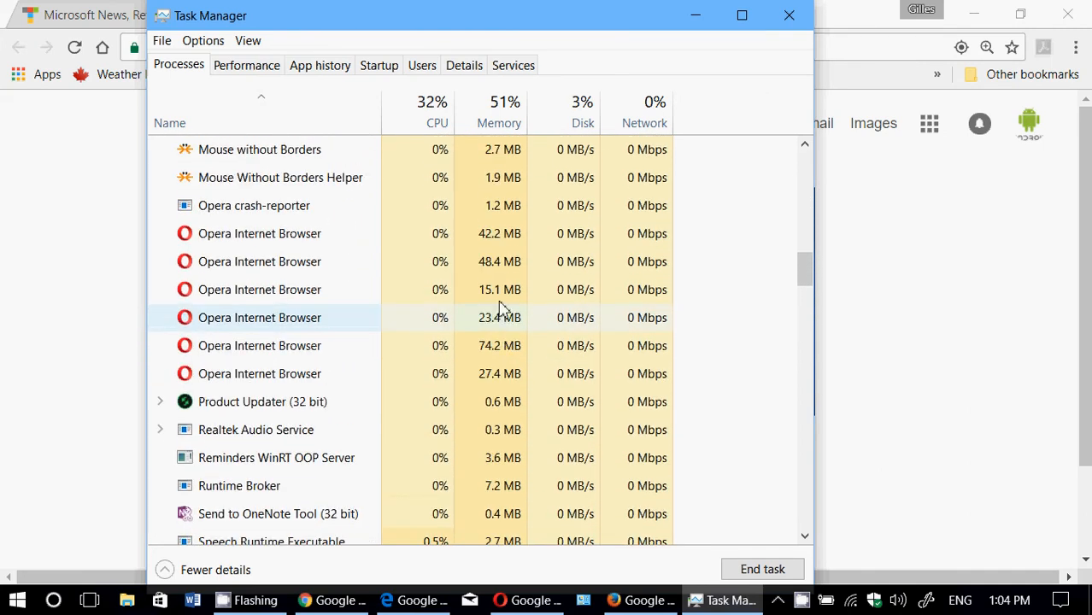
scroll(up, 3)
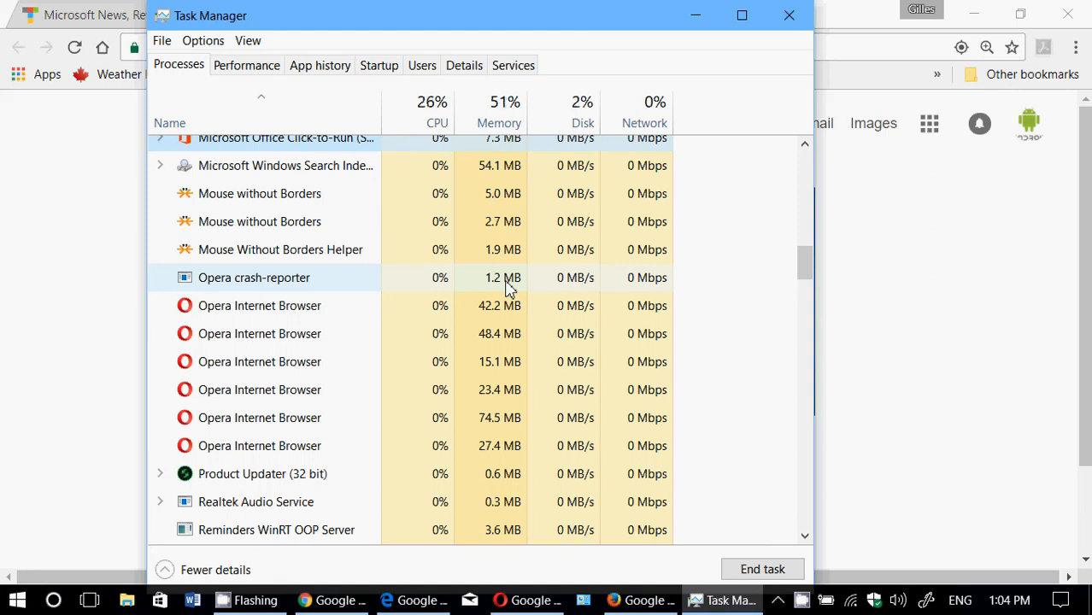
scroll(up, 3)
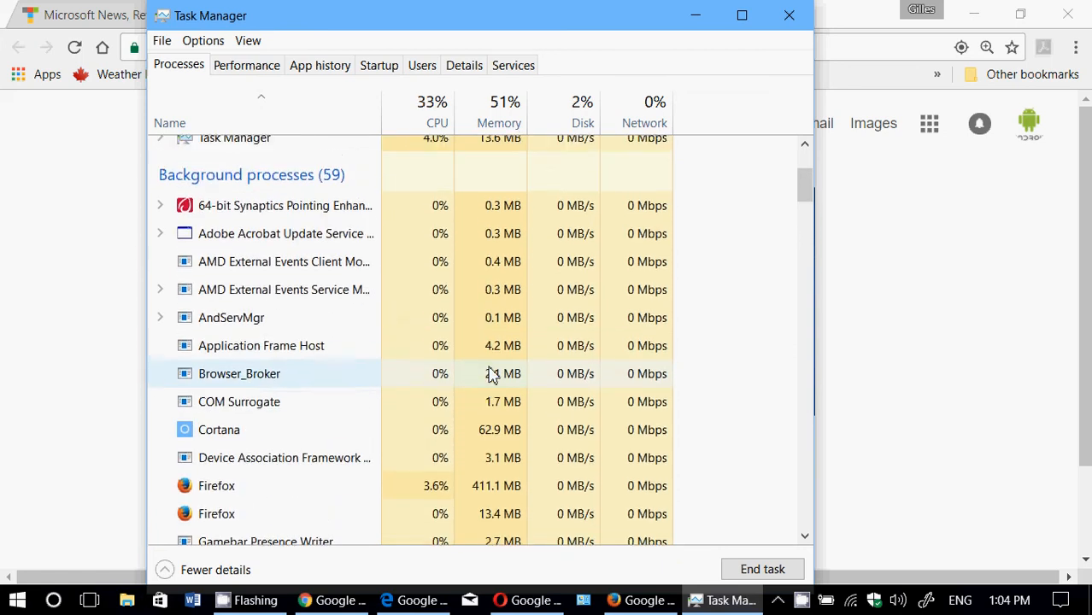
- Scroll through the Firefox, Chrome, Edge and Opera processes again to recheck their memory figures
scroll(up, 3)
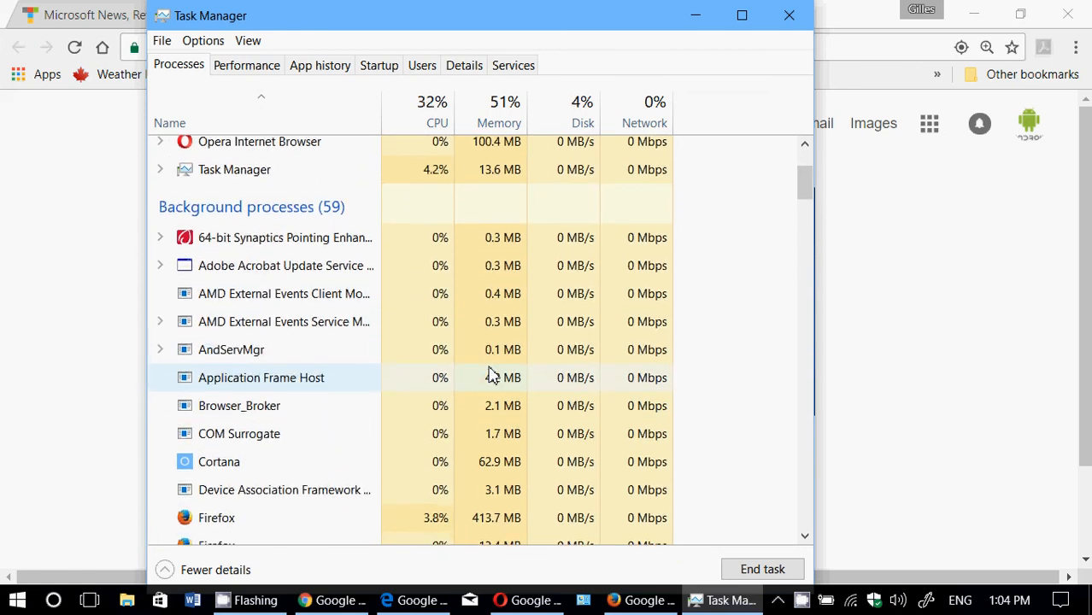
scroll(down, 3)
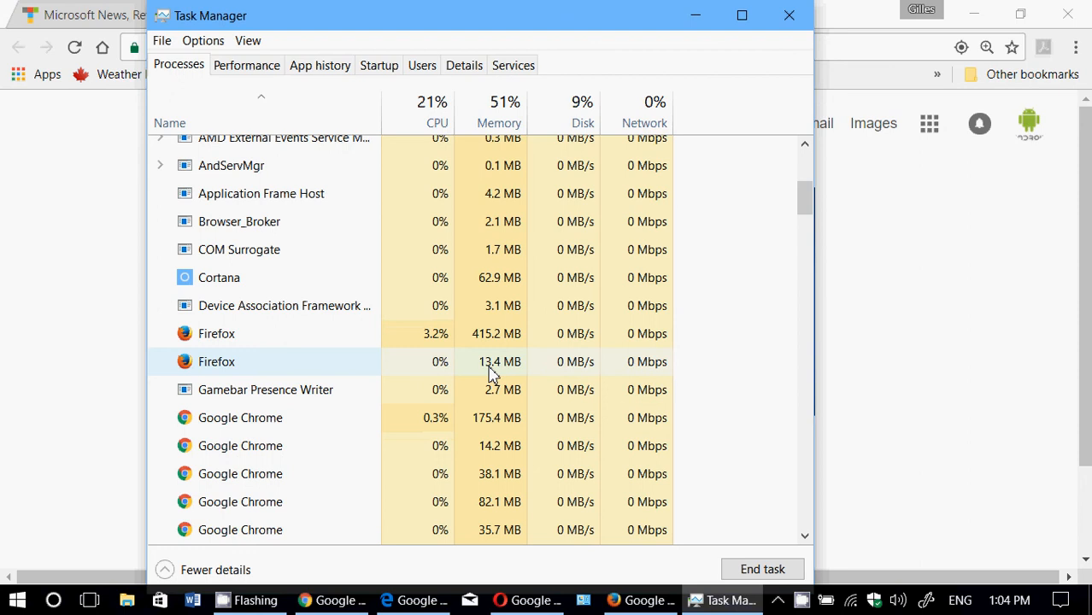
scroll(down, 3)
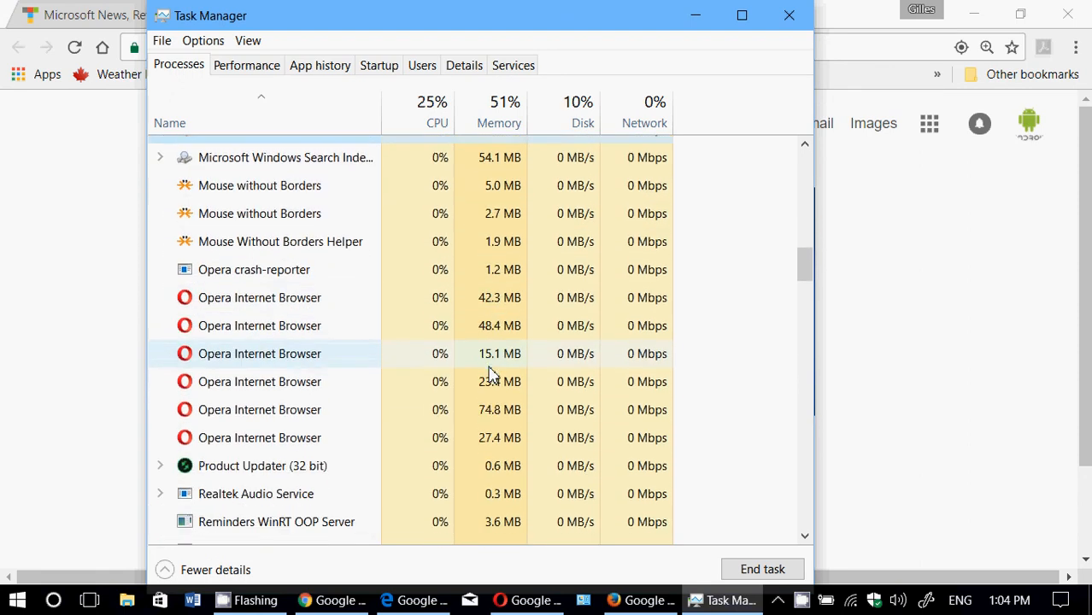
scroll(up, 3)
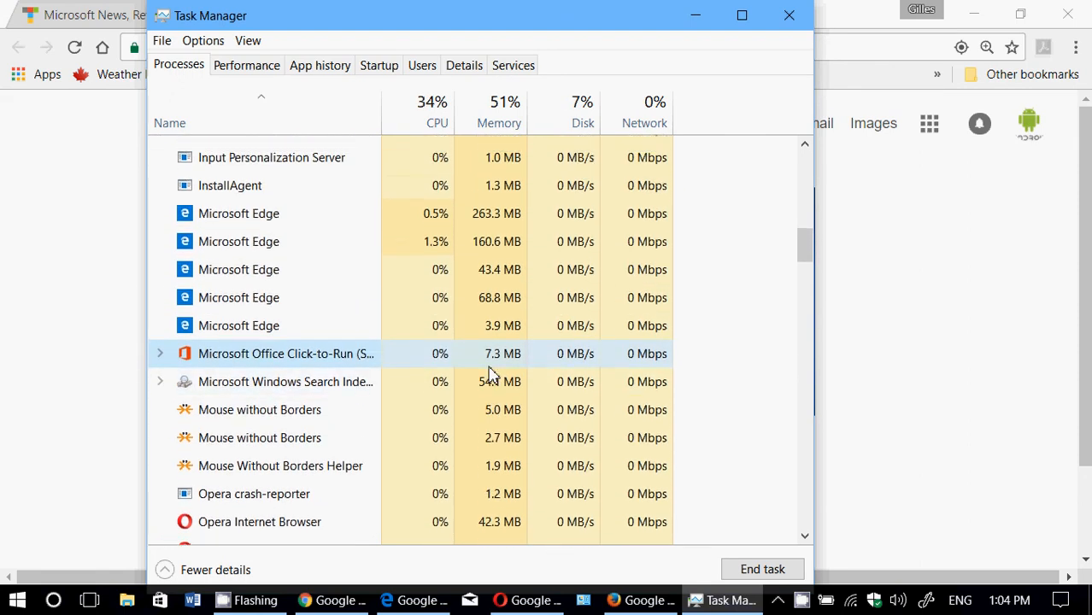
scroll(up, 3)
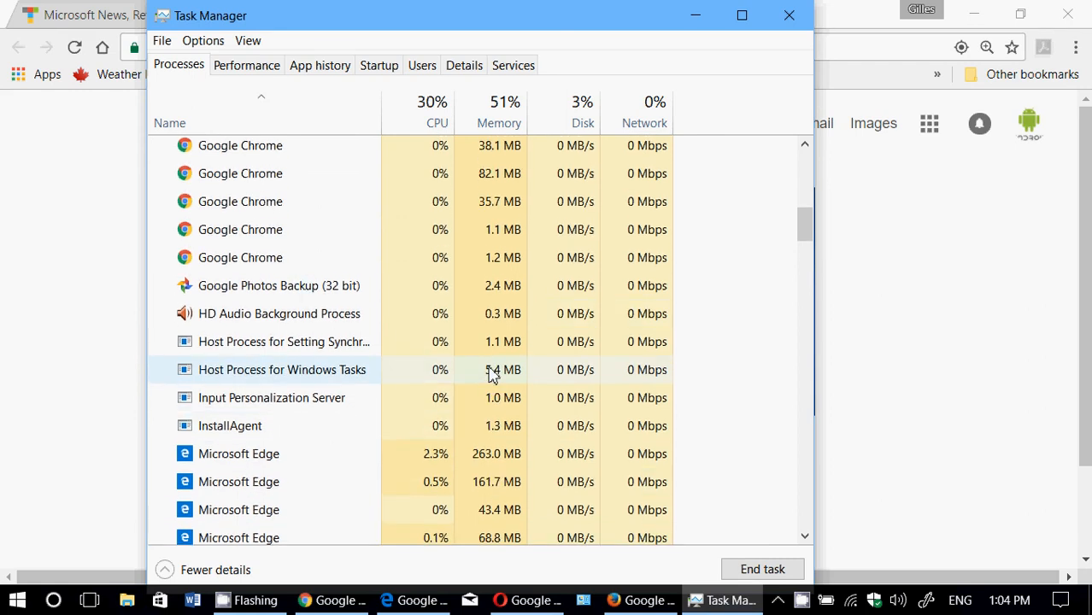
scroll(down, 3)
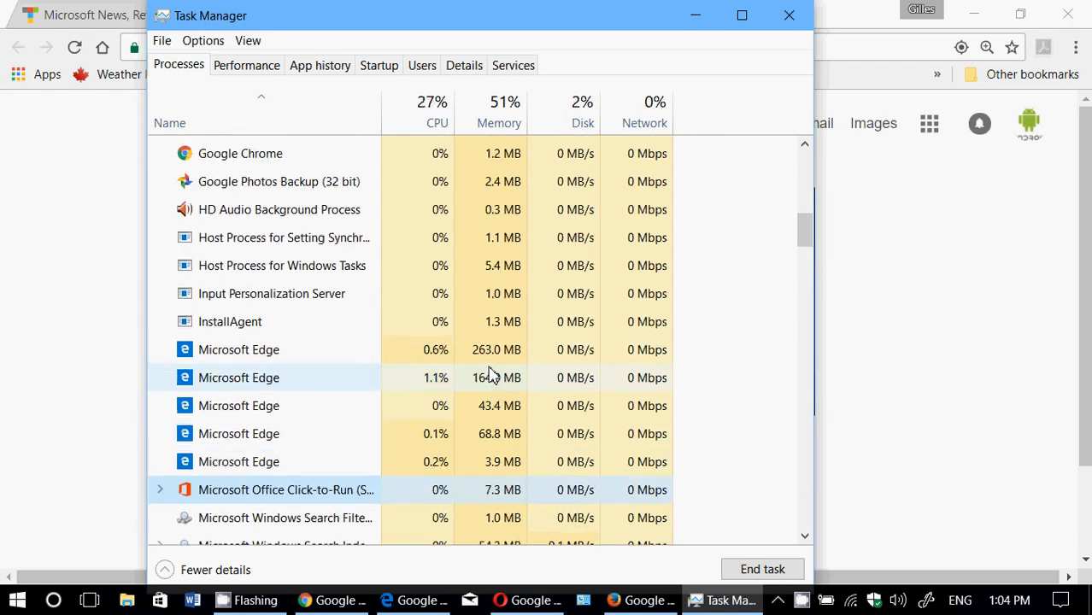
scroll(down, 3)
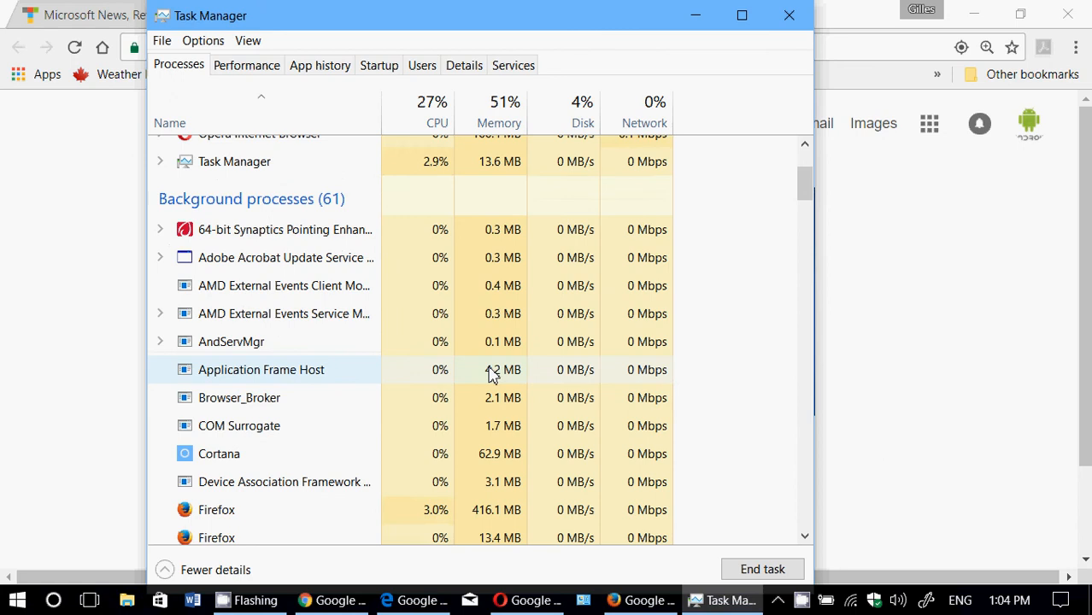
scroll(down, 3)
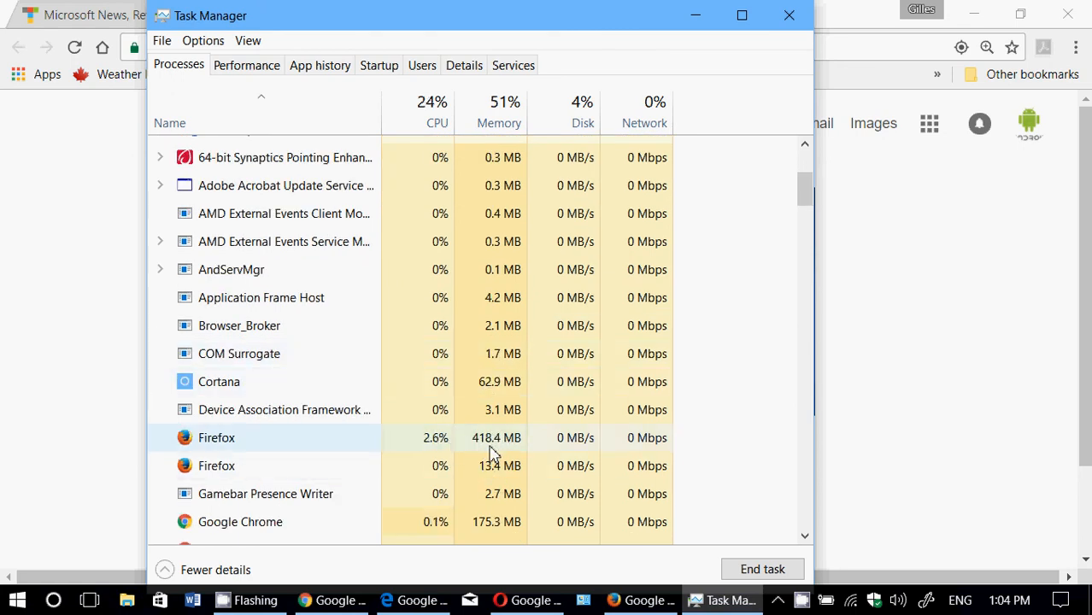
scroll(down, 3)
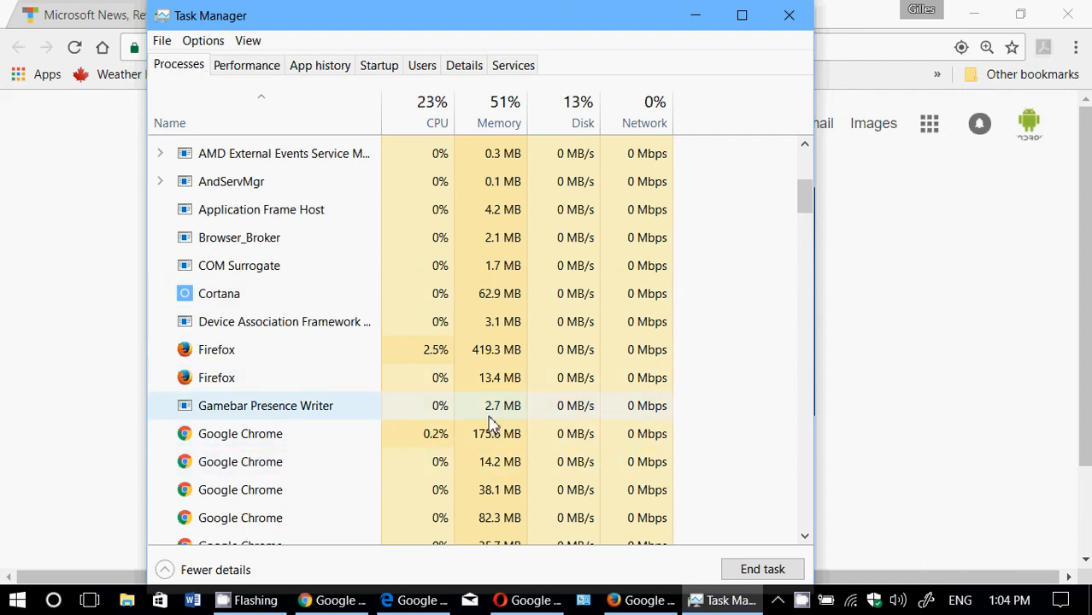
scroll(down, 3)
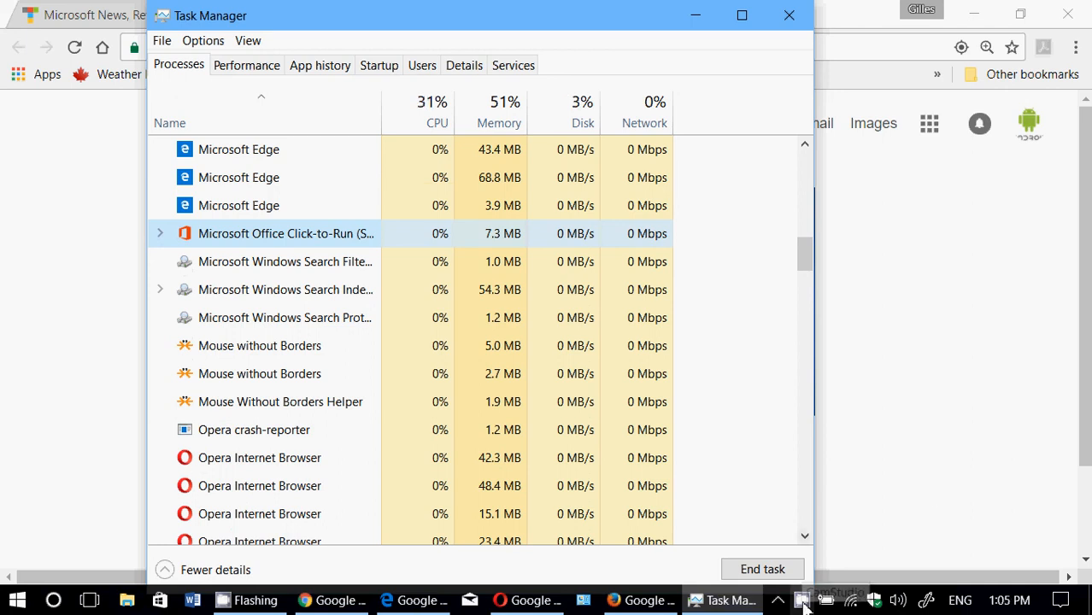
- Bring up the CamStudio recorder window over the process list
click(248, 598)
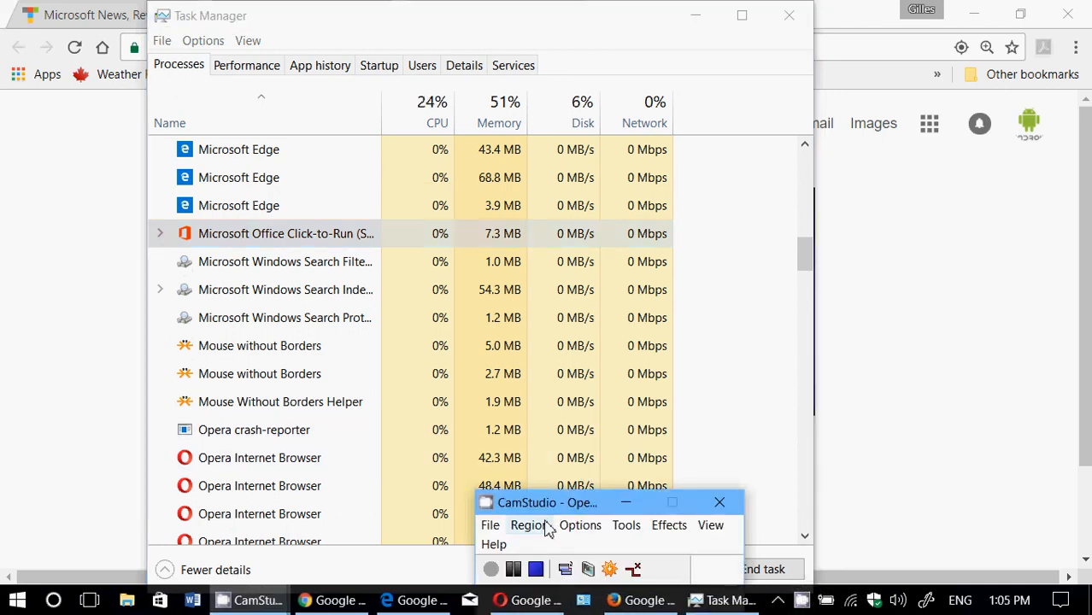